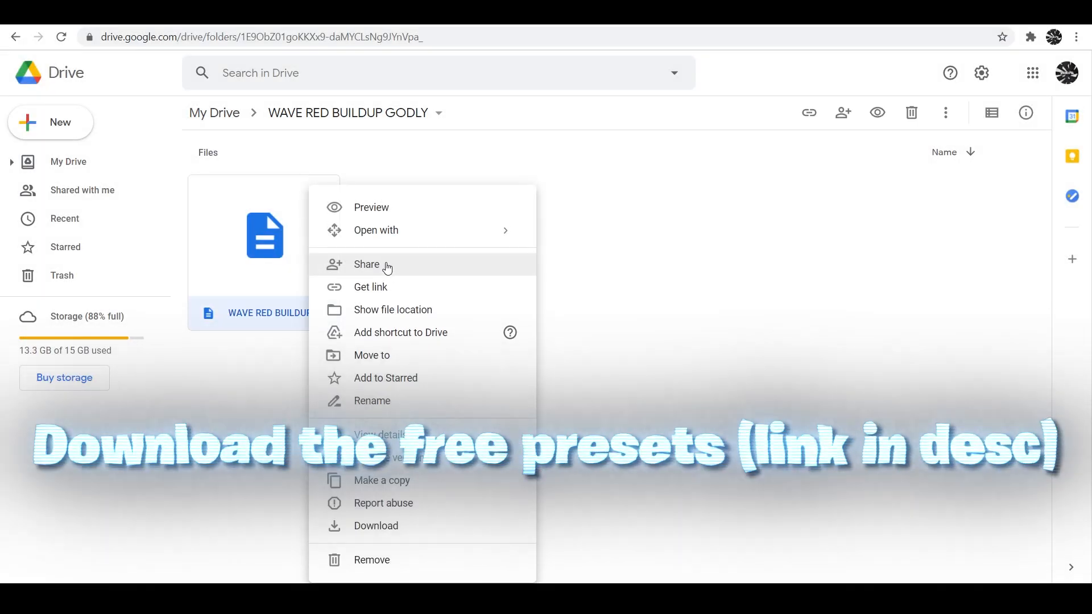
Download the preset file from the WAVE RED BUILDUP GODLY Drive folder.
click(365, 265)
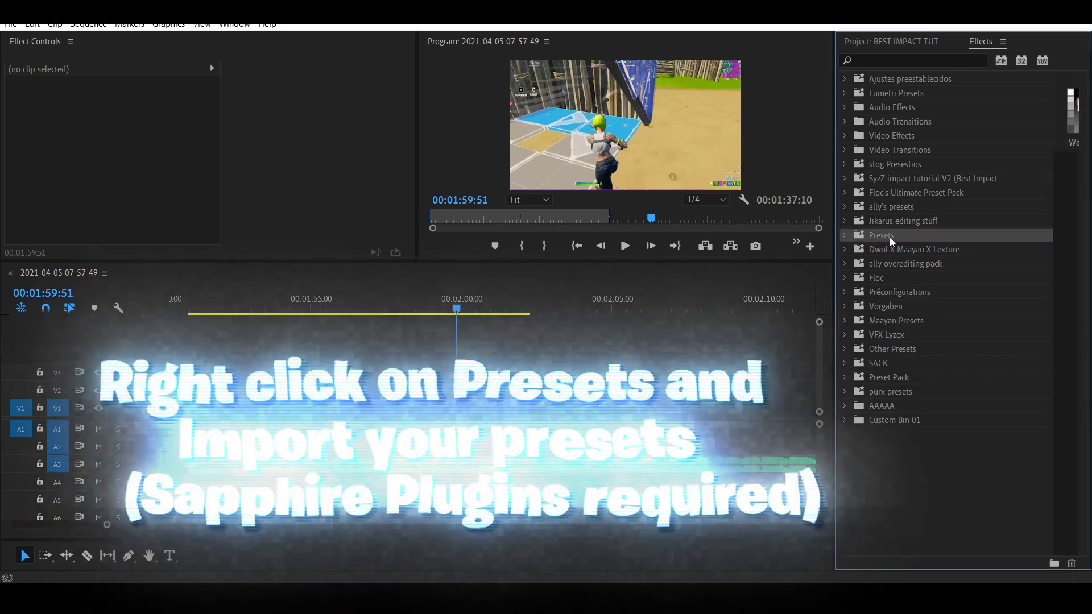
Start Import Presets from the Presets bin's right-click menu.
right_click(881, 234)
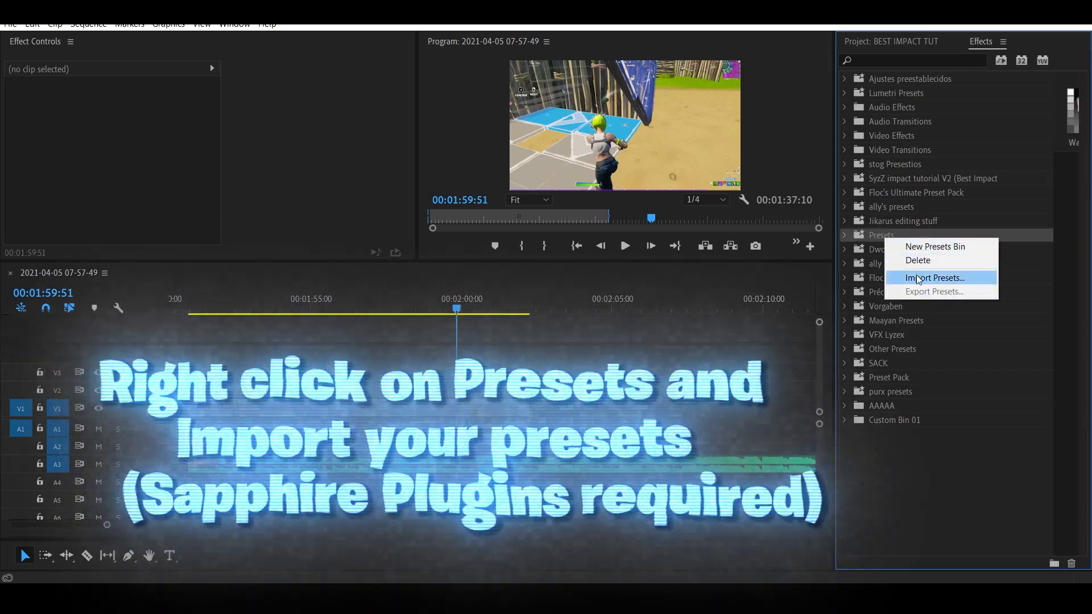
click(932, 278)
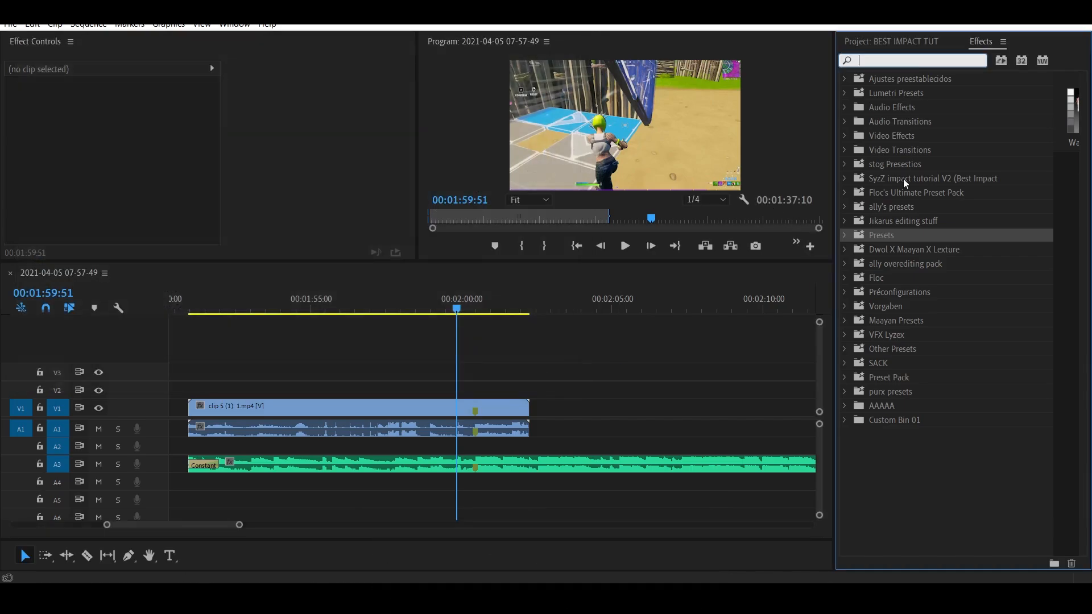
Search the effects list for 'Wav' to find the WAVE RED BUILDUP GODLY preset.
text(Wave RED BUILDUP GODLY)
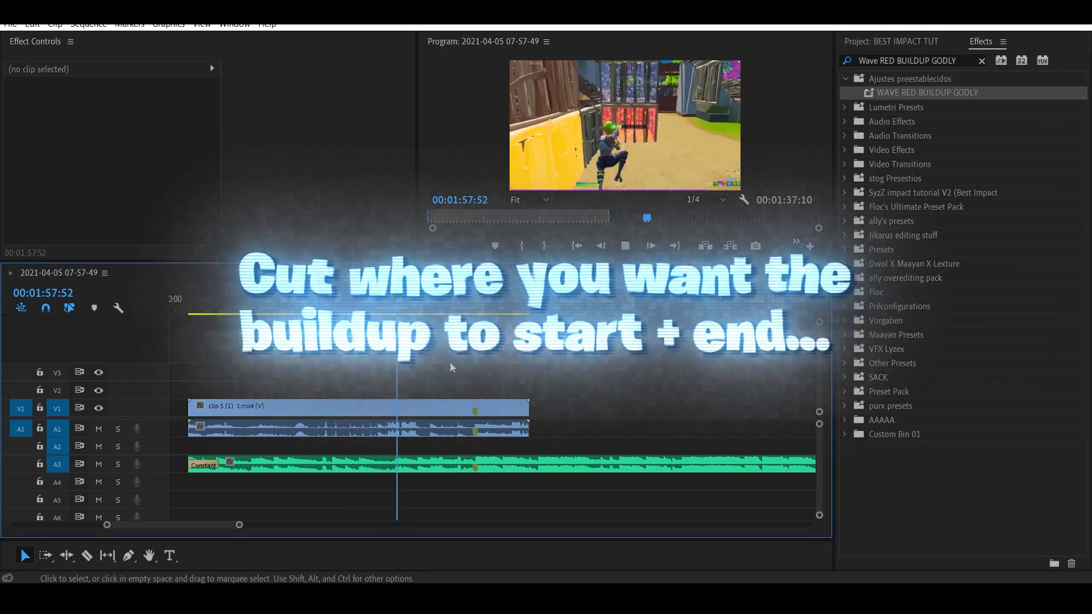
Razor-cut gameplay clip 5 and its audio at about 01:59:51 for the buildup start.
click(623, 245)
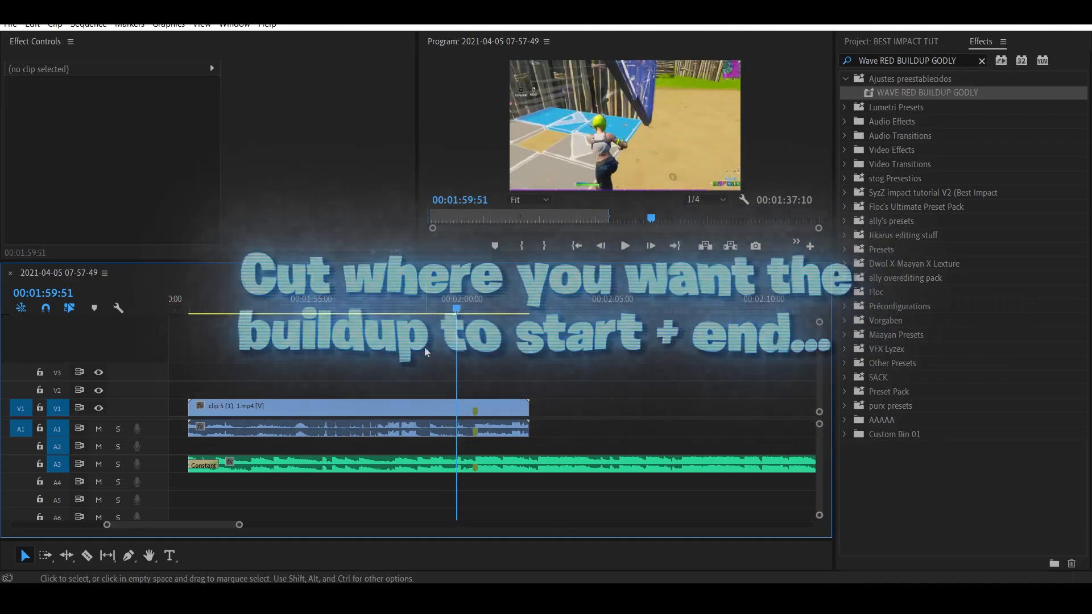
click(86, 555)
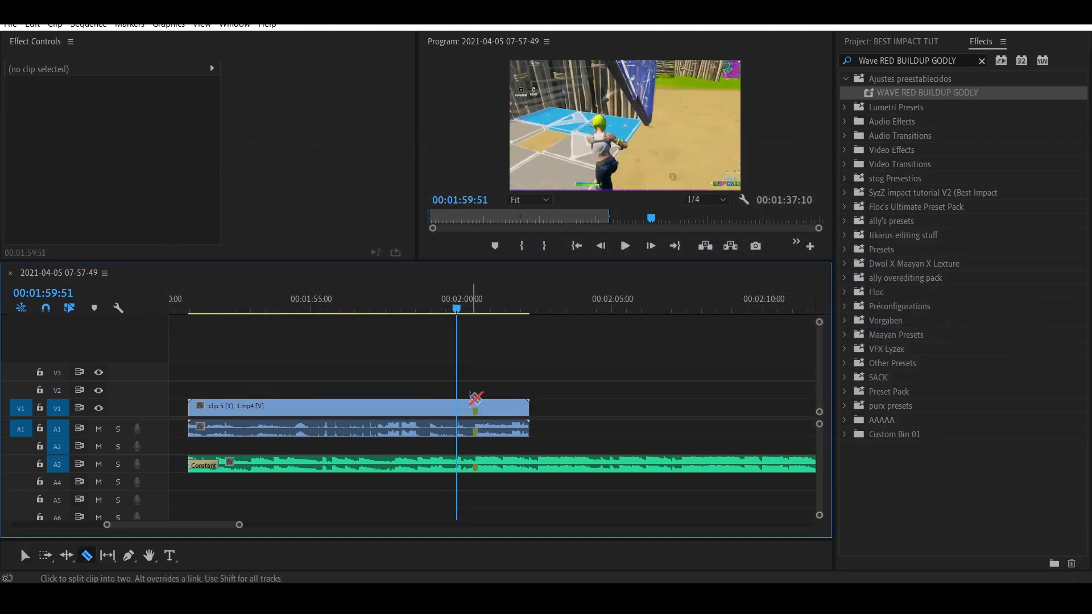
click(456, 406)
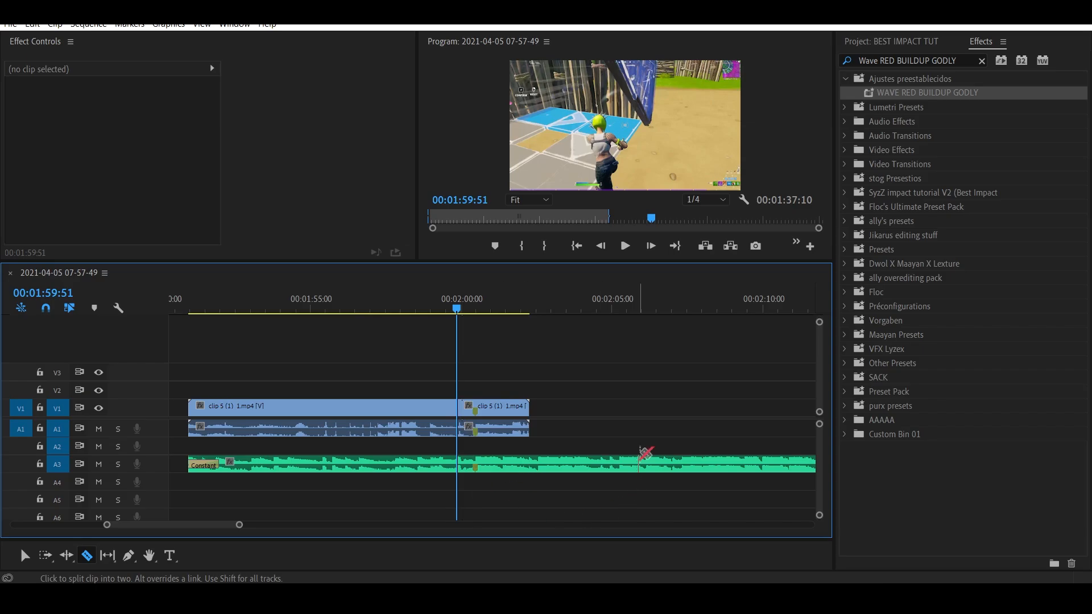